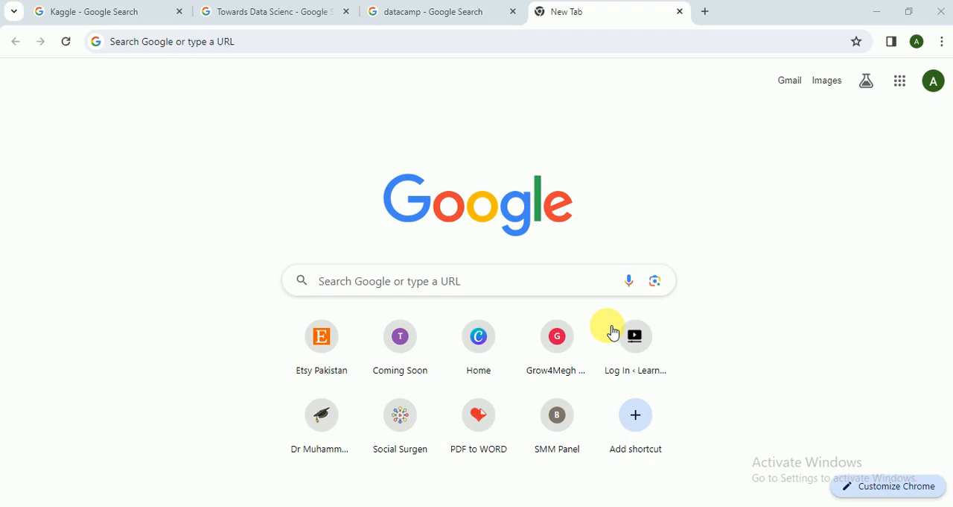
# Step: Show the Google search results for Kaggle
pyautogui.click(104, 12)
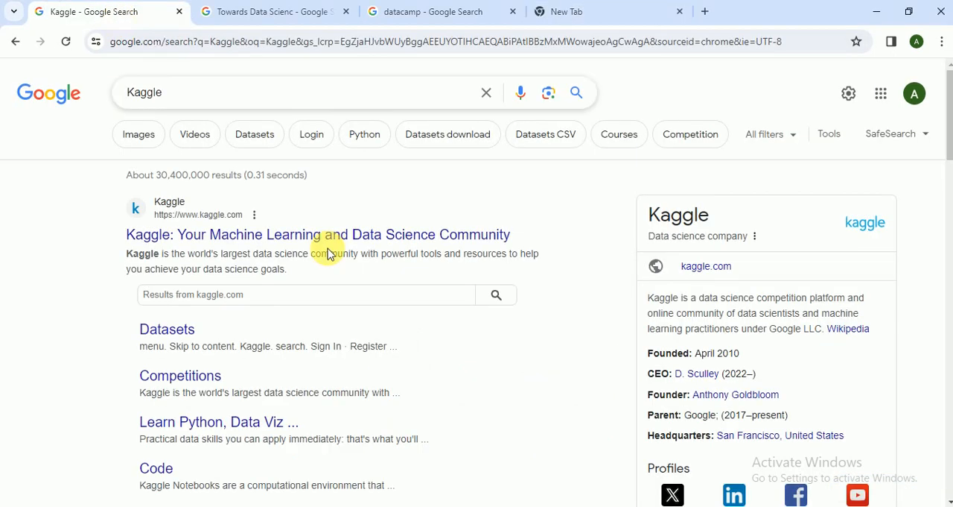
# Step: Open Kaggle from the results and browse its Competitions page, including Titanic and House Prices
pyautogui.click(317, 234)
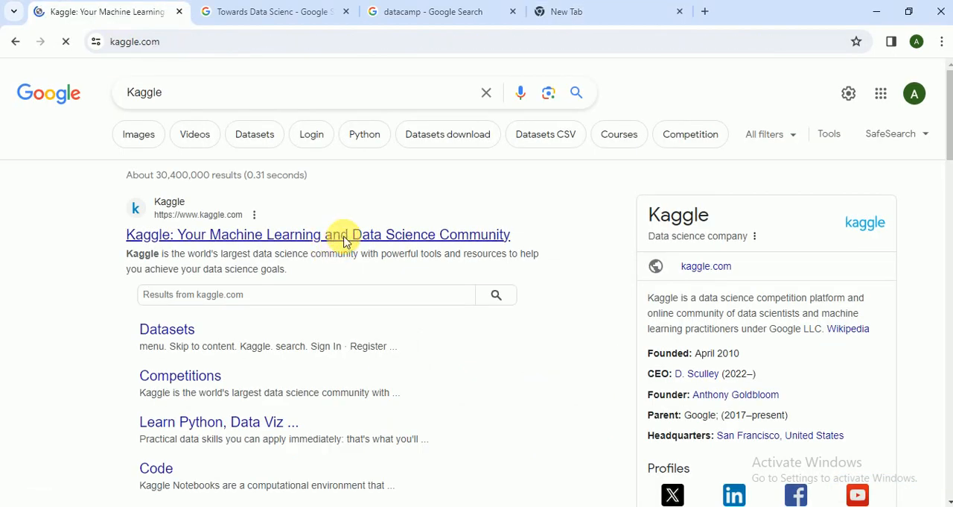
pyautogui.click(319, 234)
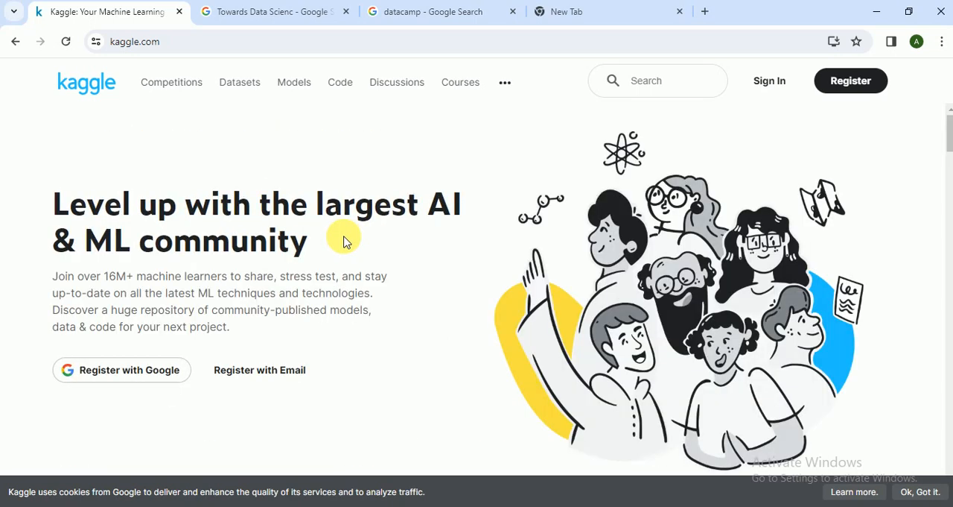
pyautogui.moveTo(596, 146)
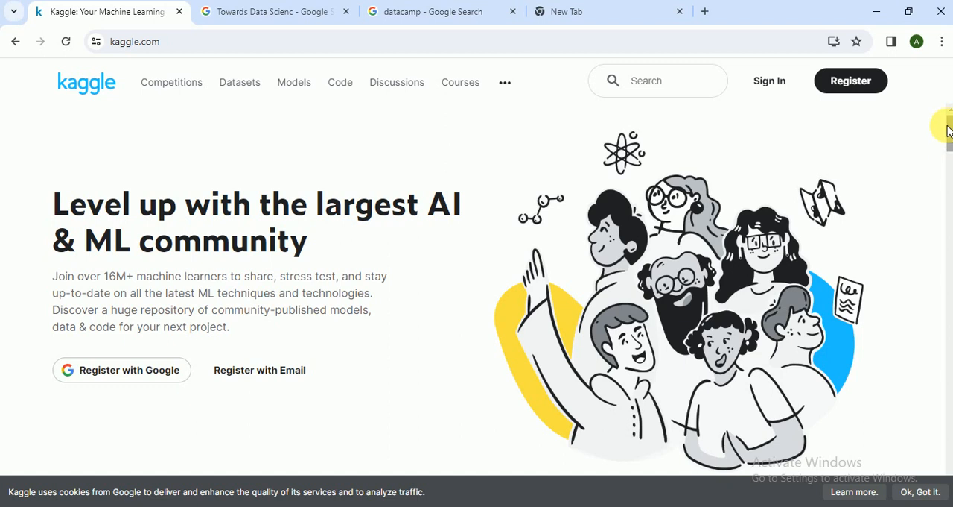
pyautogui.moveTo(533, 199)
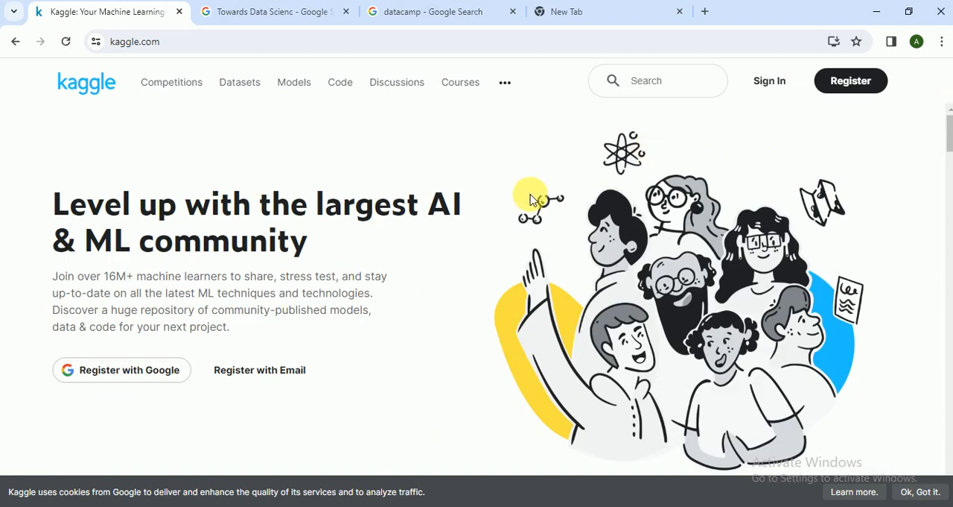
pyautogui.click(171, 82)
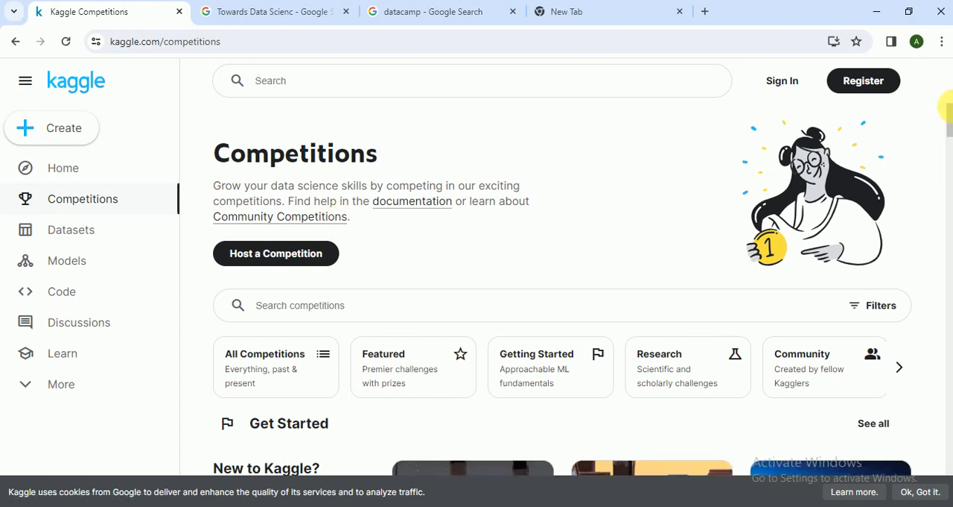
pyautogui.scroll(-3)
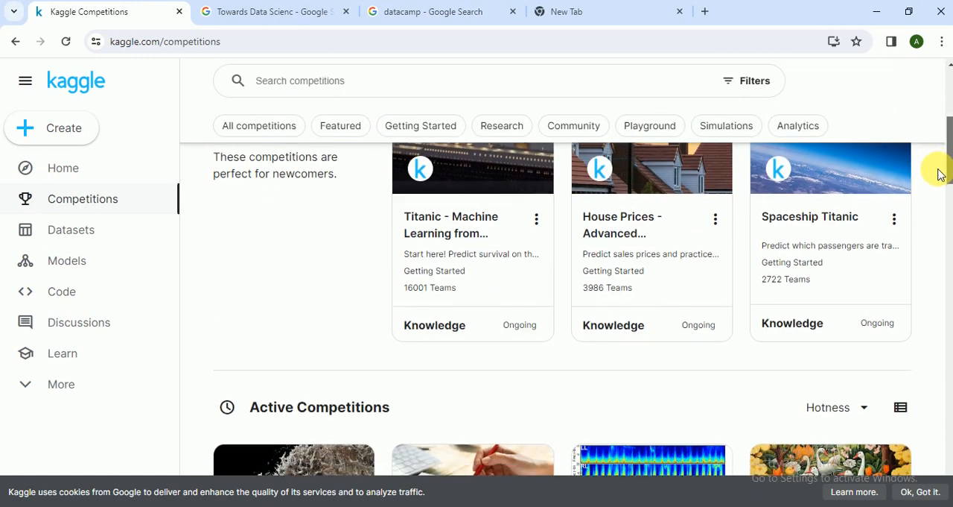
pyautogui.scroll(-3)
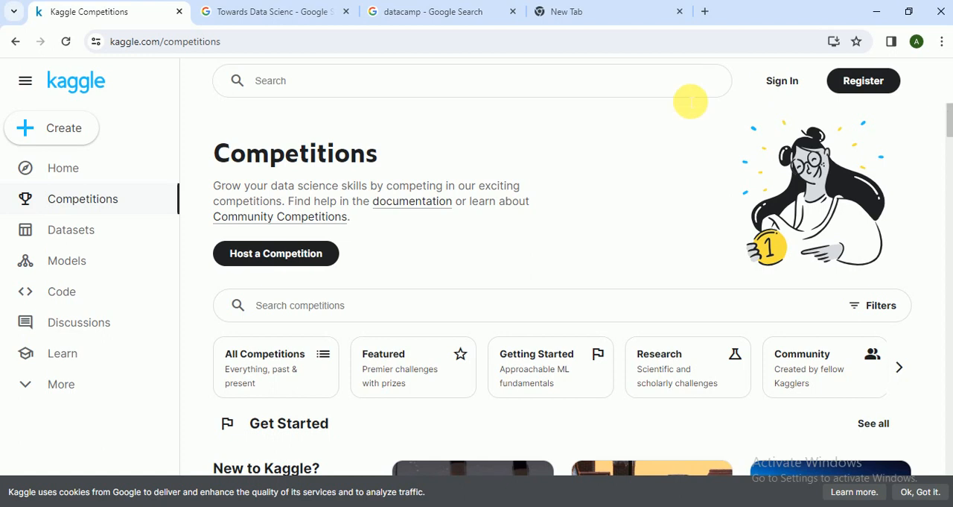
pyautogui.moveTo(77, 81)
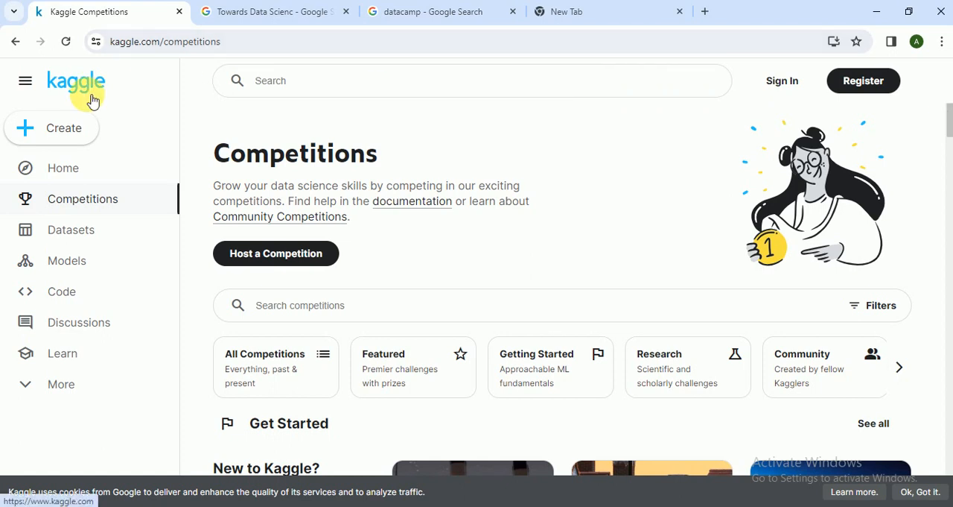
# Step: Visit Kaggle's Datasets, Models and Code sections in turn from the sidebar
pyautogui.click(71, 230)
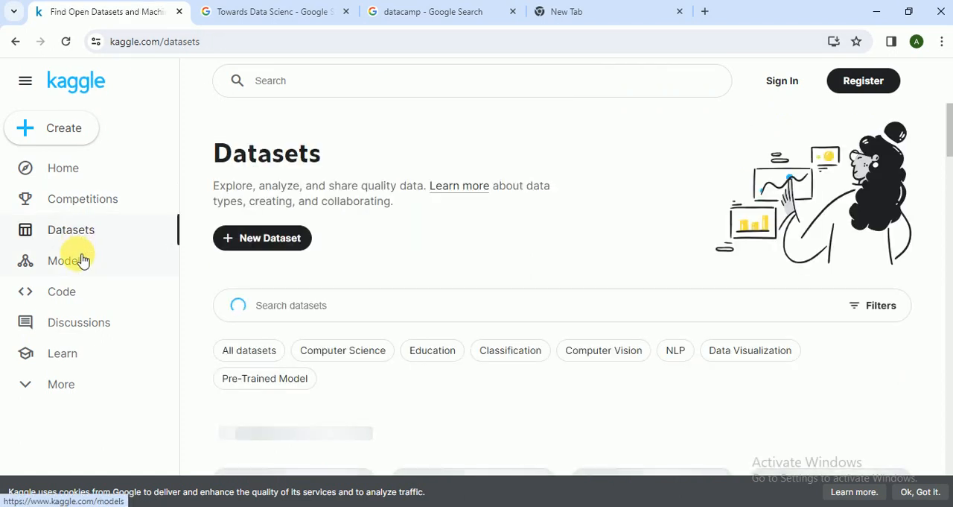
pyautogui.click(67, 259)
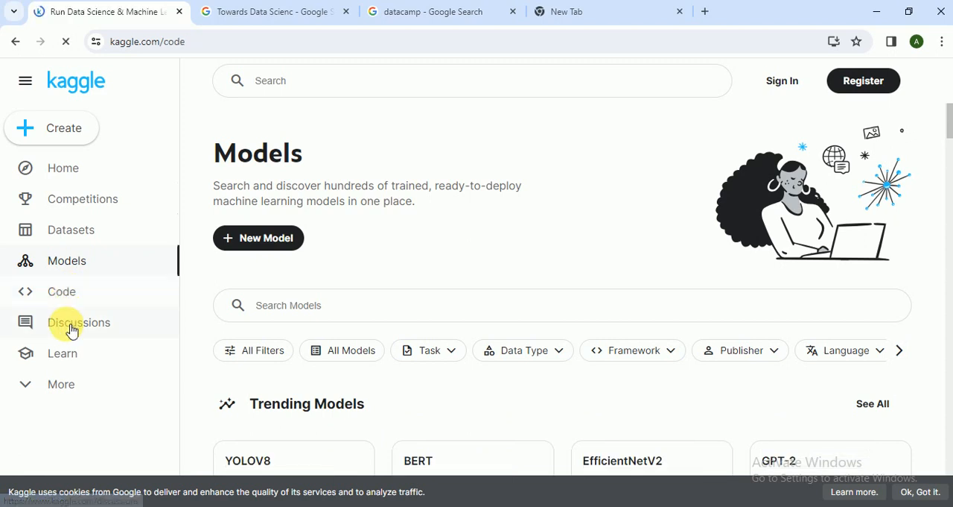
pyautogui.click(63, 291)
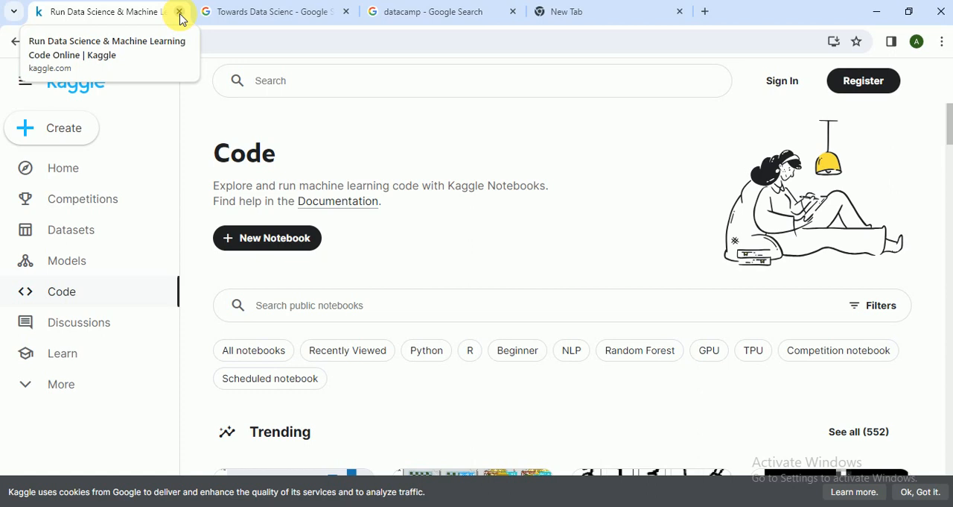
# Step: Close Kaggle and browse the Towards Data Science homepage feed down to Editors' Picks
pyautogui.click(179, 12)
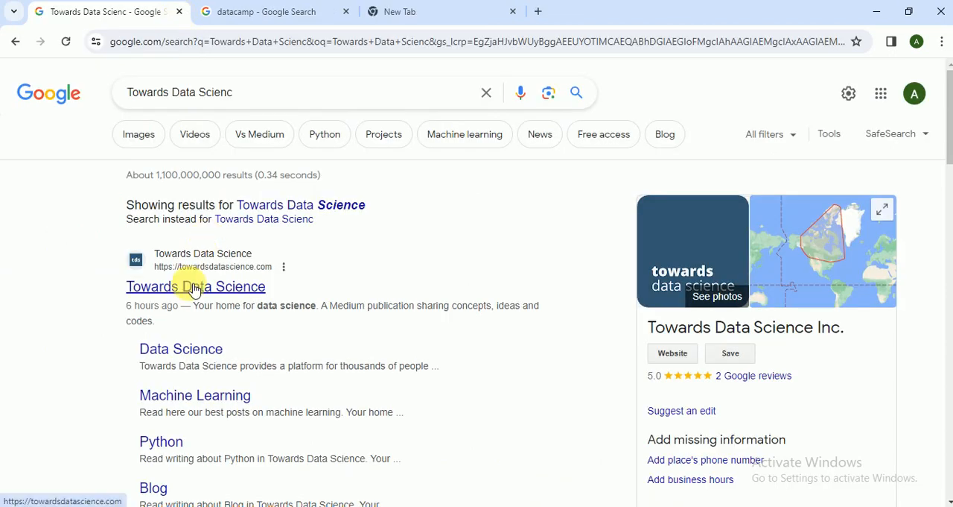
pyautogui.click(195, 286)
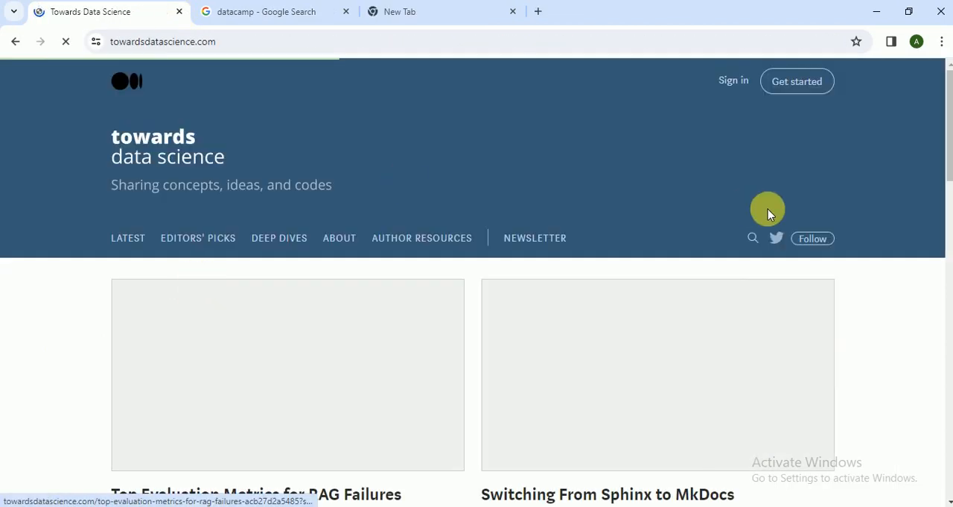
pyautogui.scroll(-3)
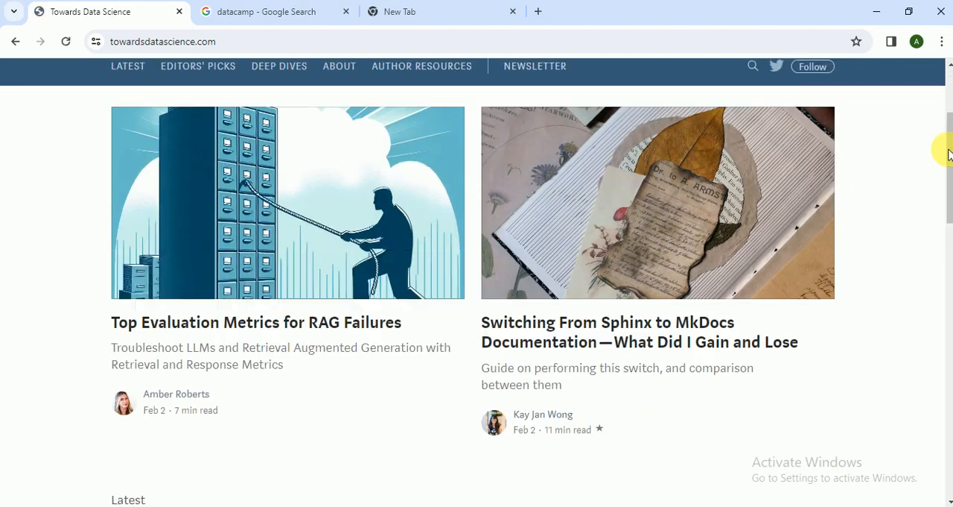
pyautogui.scroll(-3)
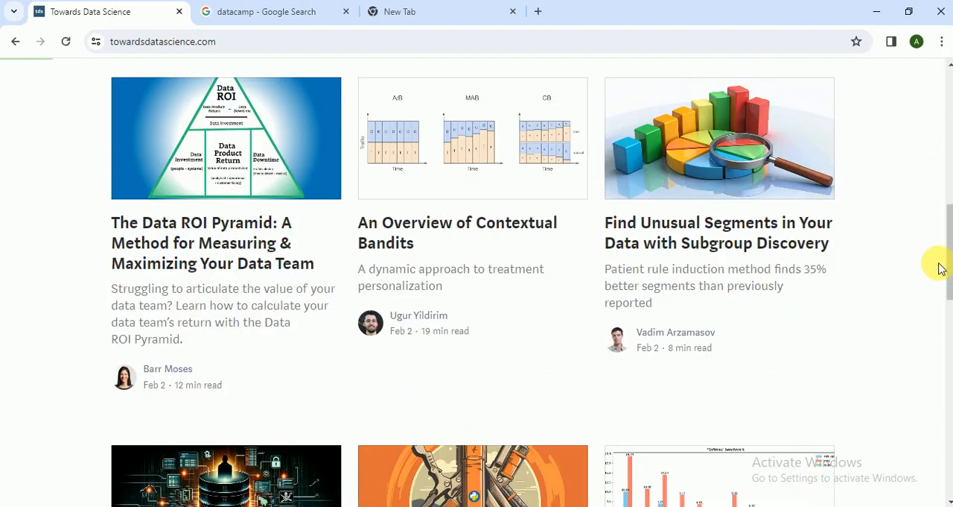
pyautogui.scroll(-3)
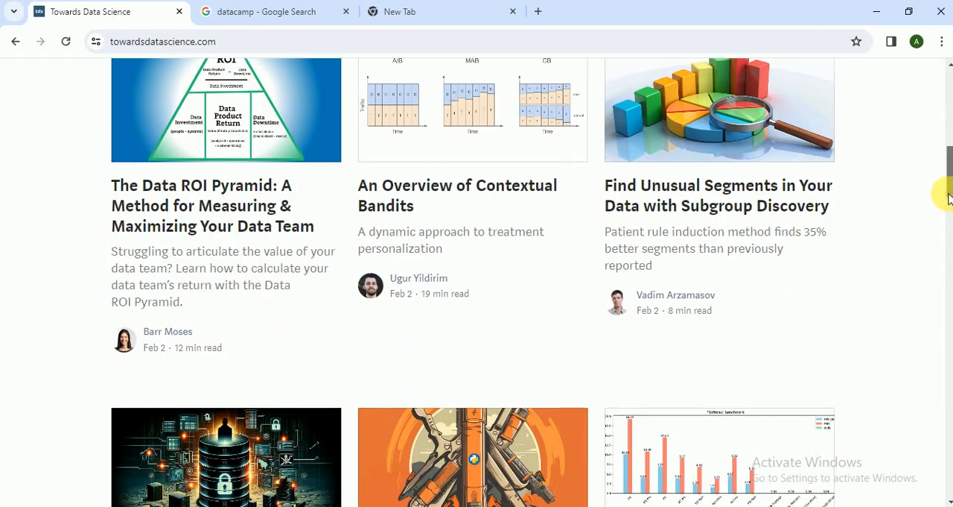
pyautogui.scroll(-3)
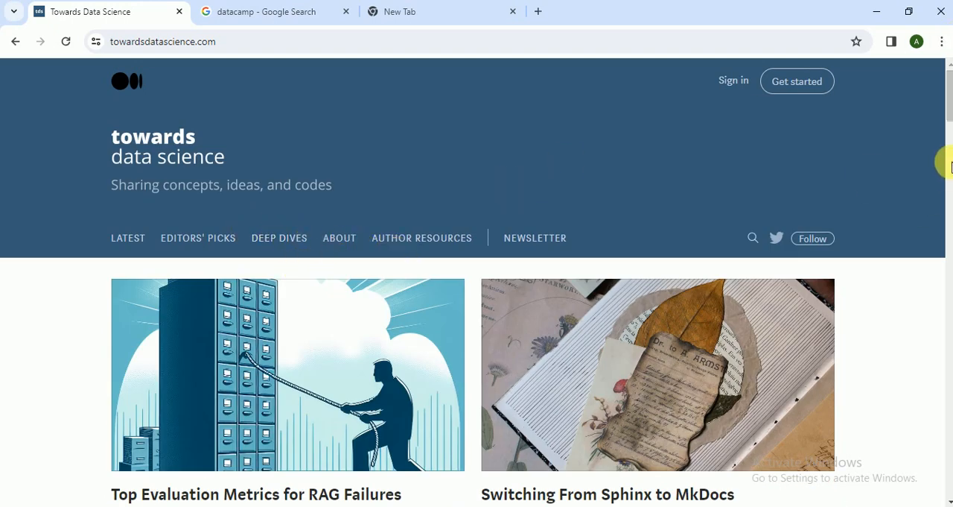
pyautogui.scroll(-3)
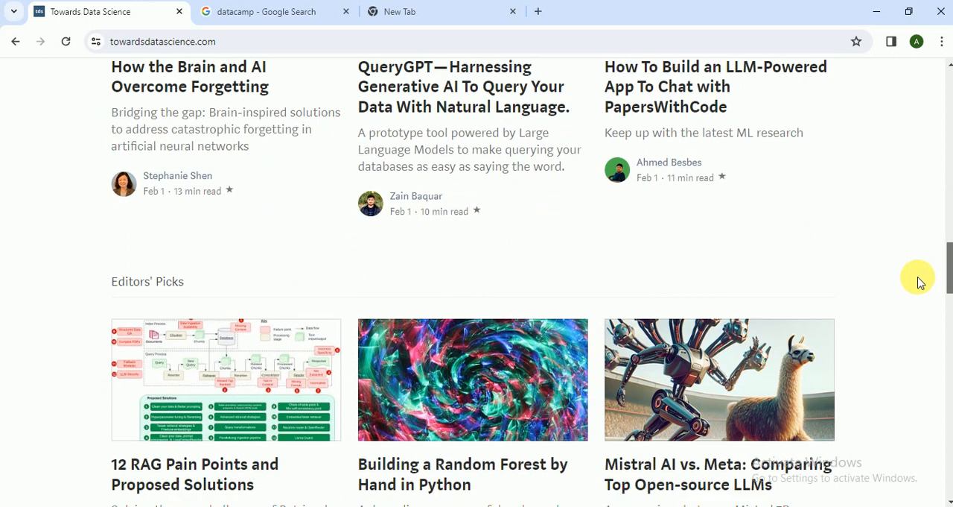
pyautogui.moveTo(590, 131)
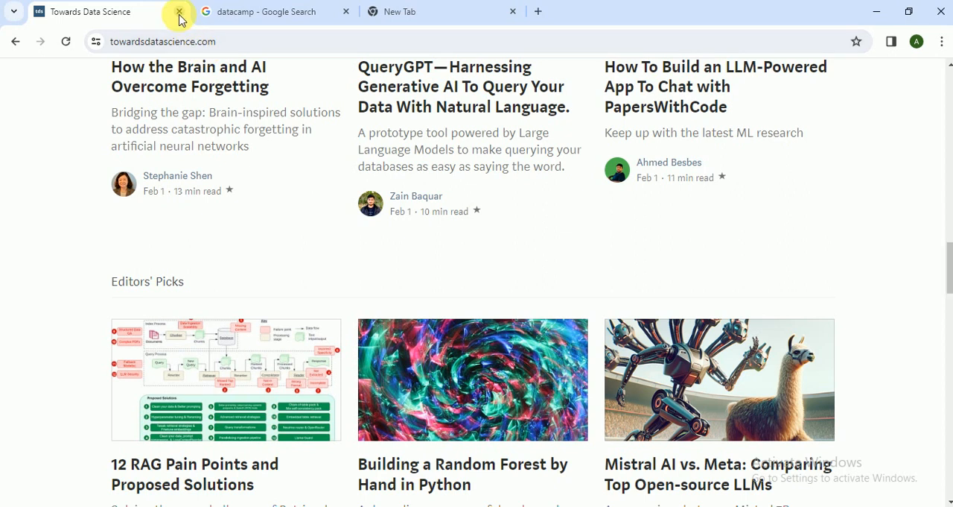
# Step: Close Towards Data Science, open DataCamp's homepage and dismiss the Google sign-in prompt
pyautogui.click(179, 12)
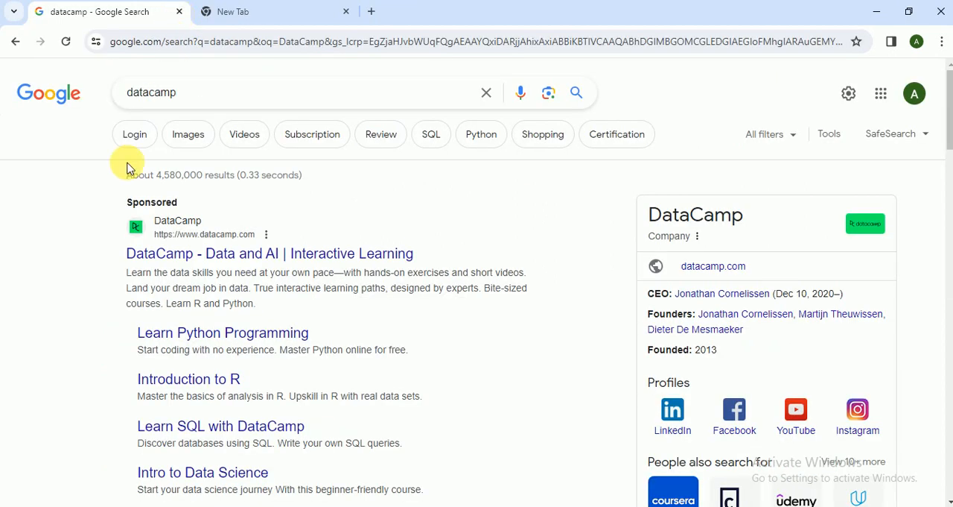
pyautogui.click(268, 253)
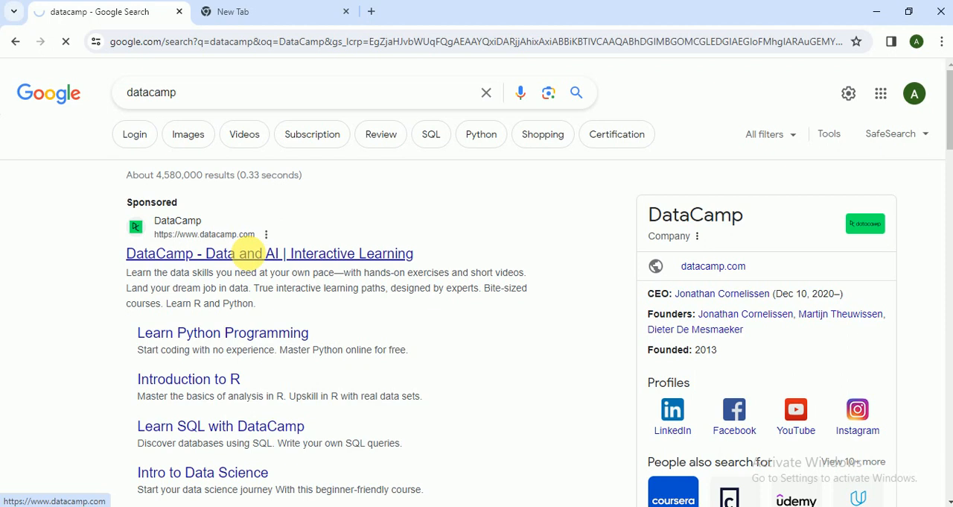
pyautogui.click(270, 254)
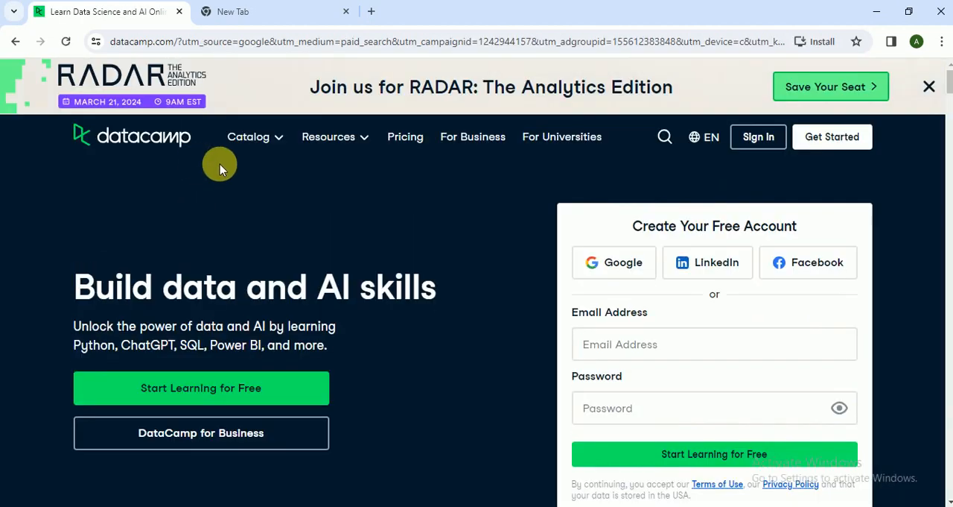
pyautogui.click(249, 137)
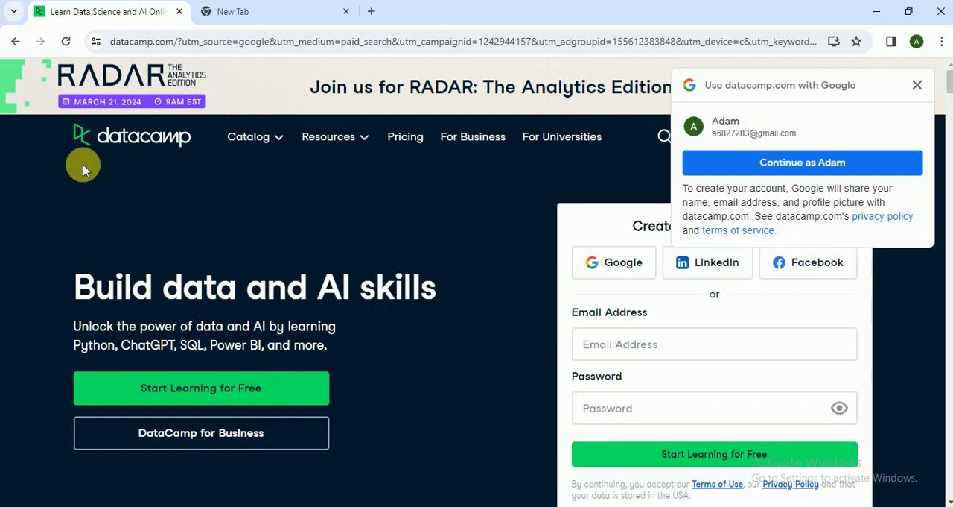
pyautogui.moveTo(196, 207)
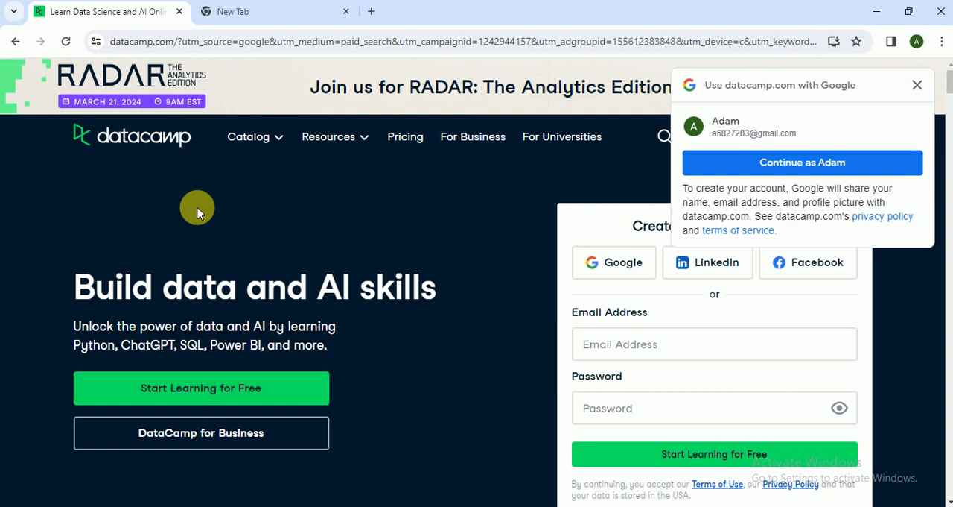
pyautogui.click(917, 83)
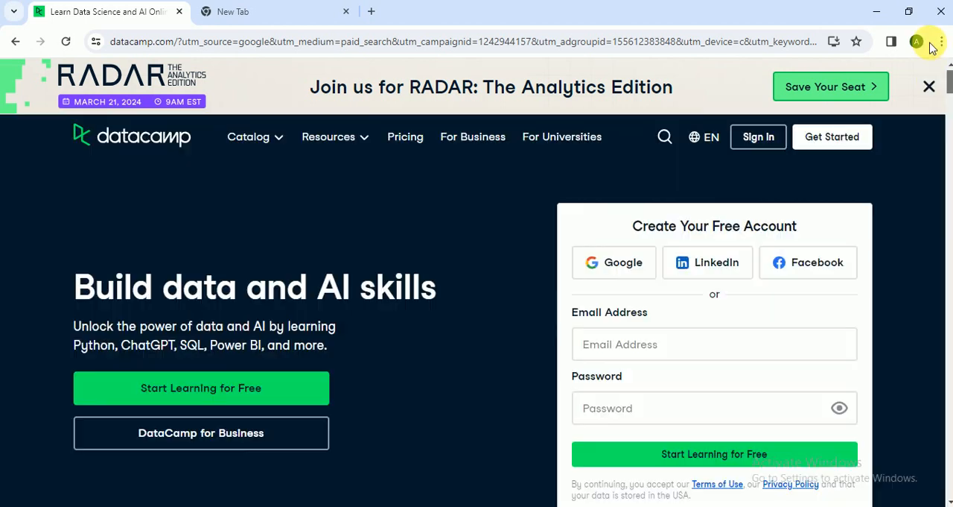
pyautogui.moveTo(405, 137)
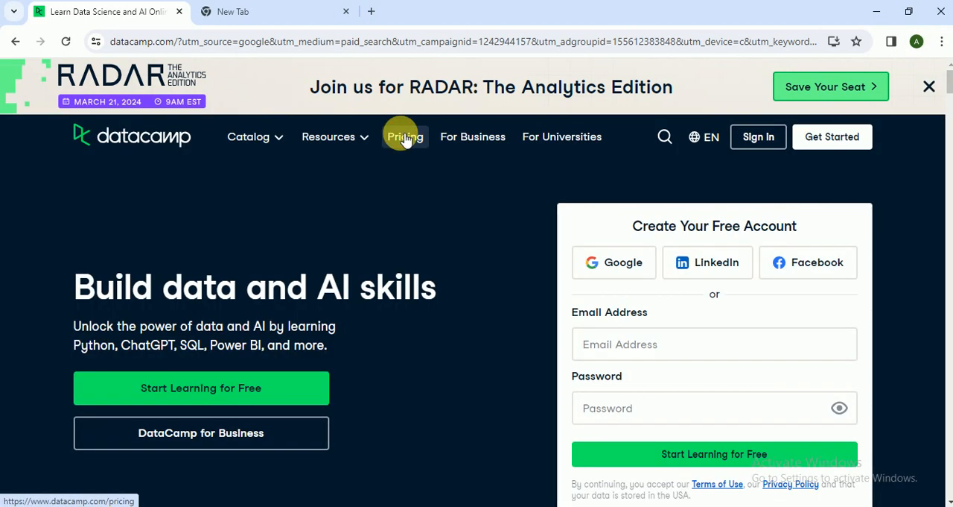
# Step: Browse DataCamp's Pricing plans, then show the Catalog menu of course topics
pyautogui.click(405, 137)
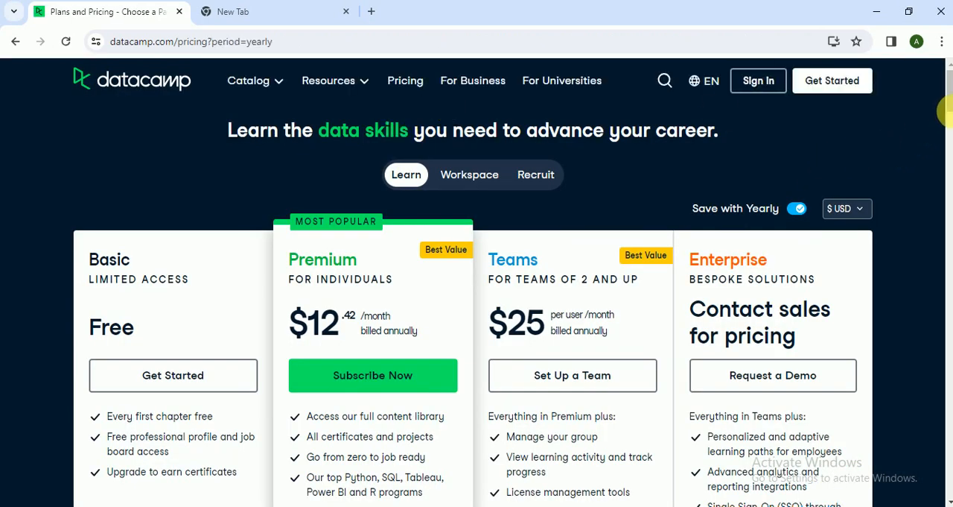
pyautogui.scroll(-3)
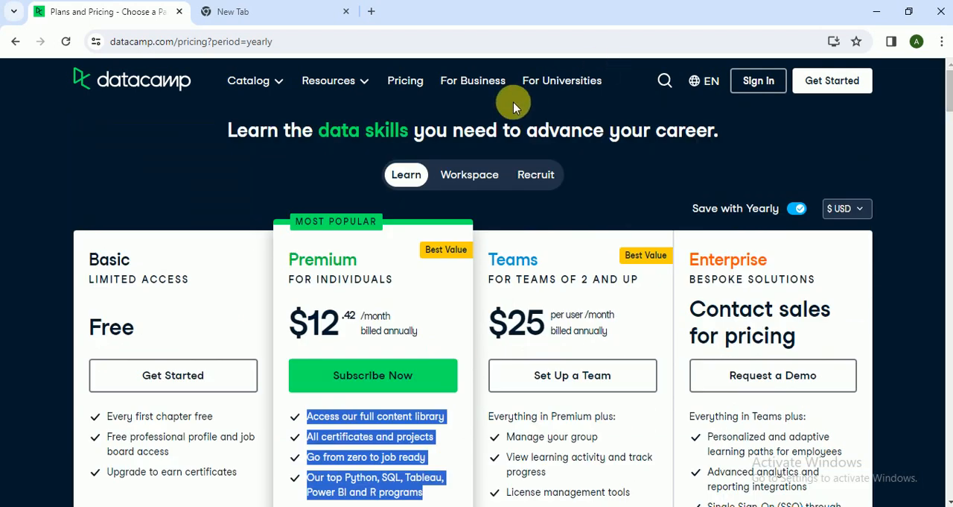
pyautogui.click(247, 80)
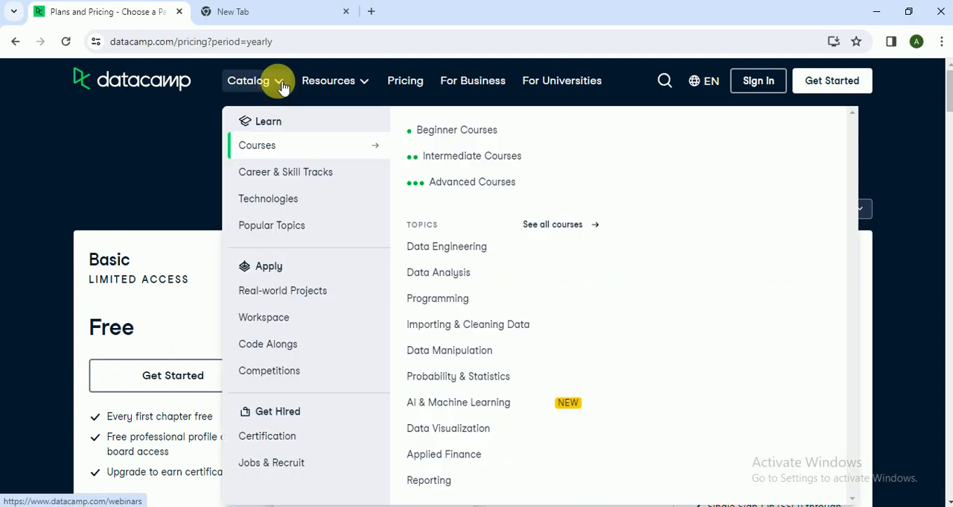